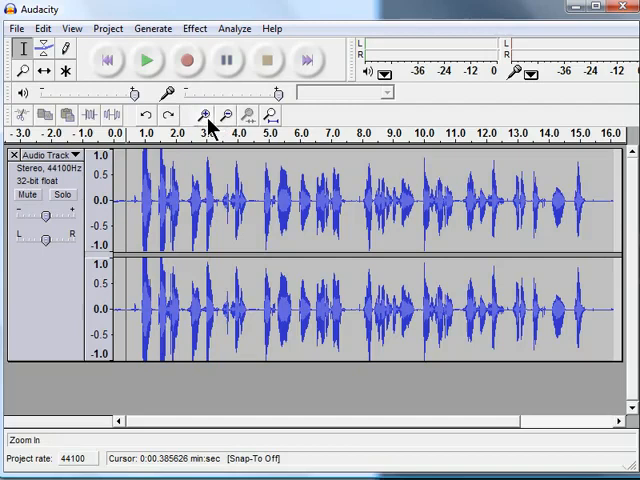
Step: Zoom in and out on the speech until about its first eight seconds fill the view
left_click(203, 114)
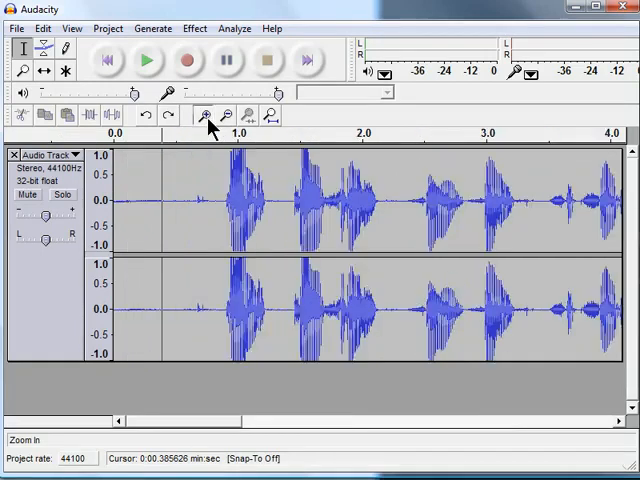
left_click(200, 115)
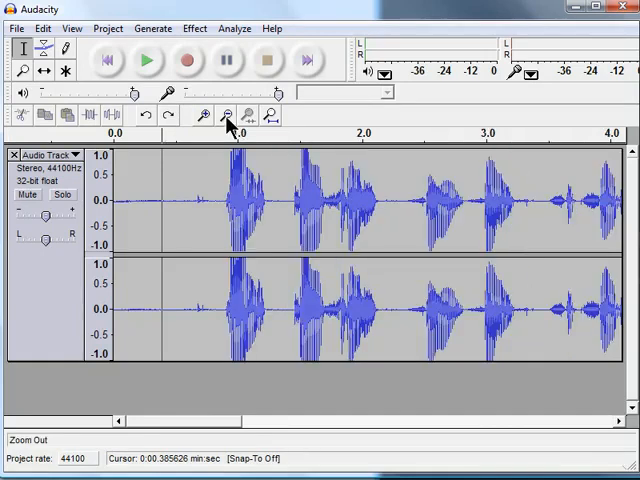
left_click(226, 115)
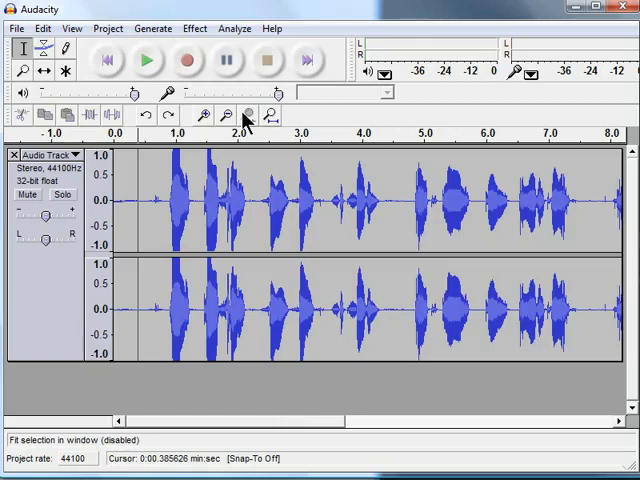
left_click(204, 115)
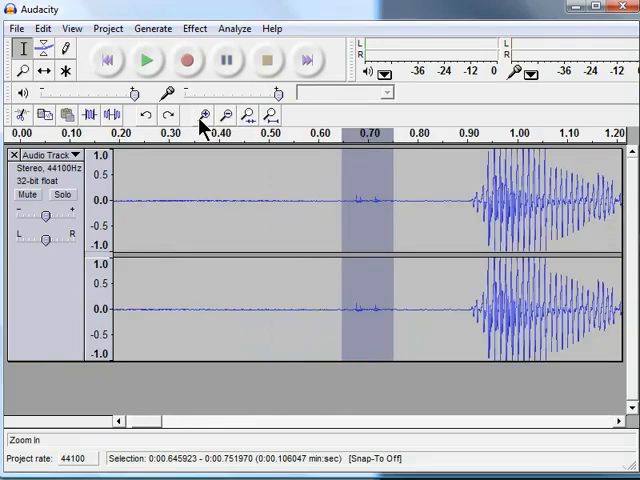
mouse_move(483, 203)
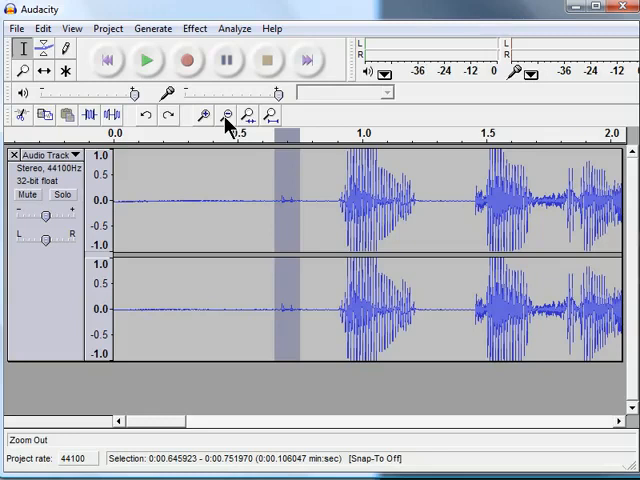
left_click(225, 114)
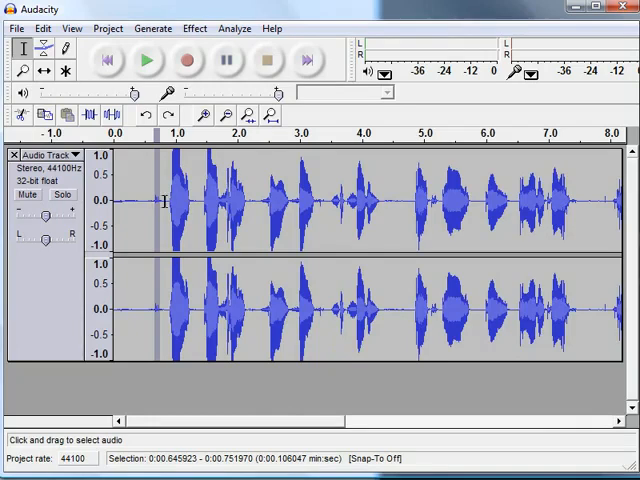
Step: With the Selection Tool, drag across both channels from about 0.8 to 4.3 seconds
left_click(22, 48)
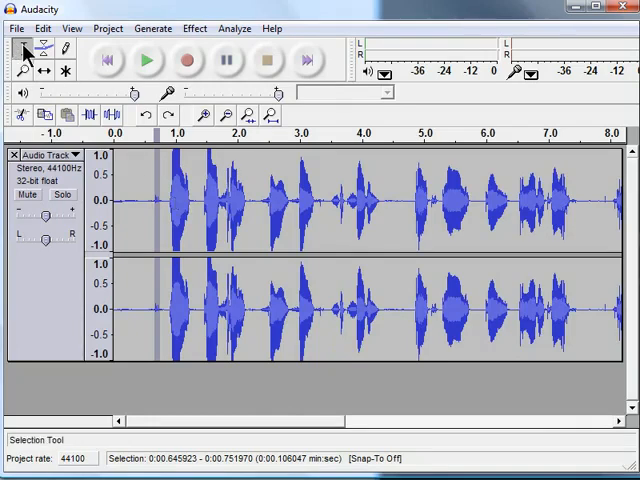
left_click(23, 48)
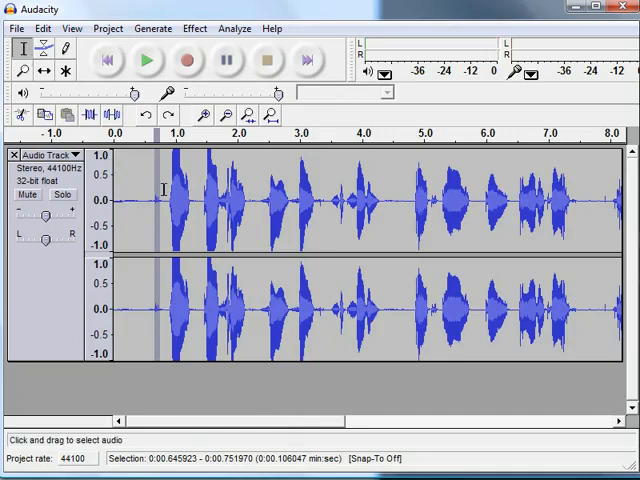
left_click_drag(163, 200, 352, 200)
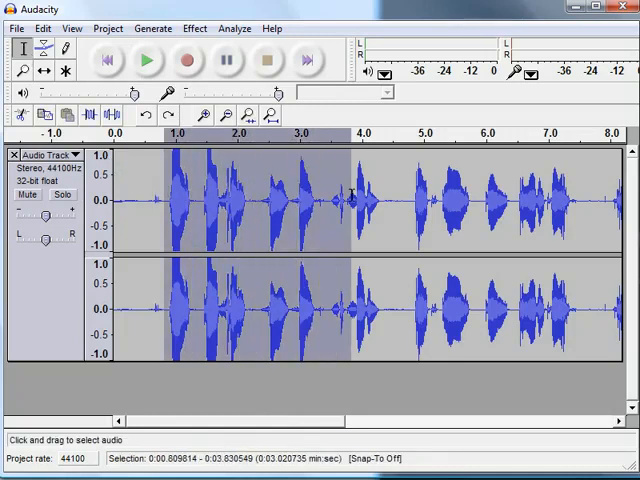
left_click_drag(345, 200, 378, 200)
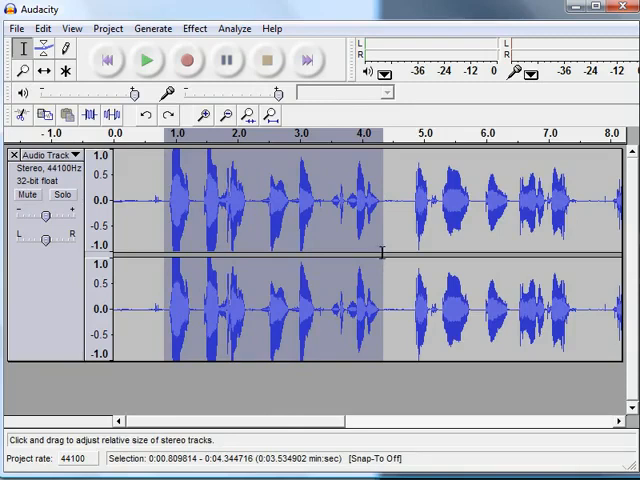
mouse_move(240, 158)
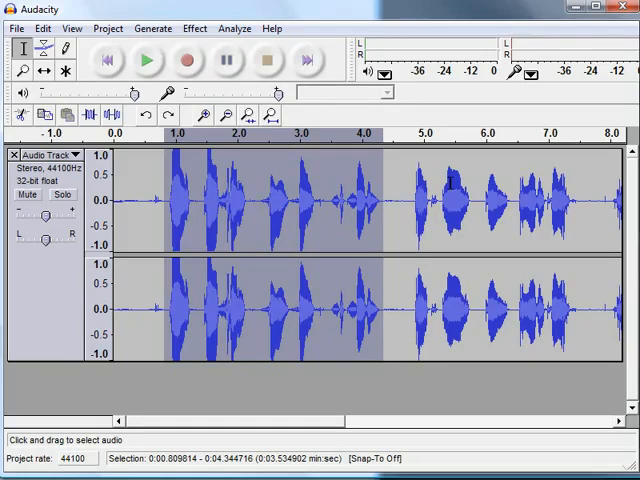
mouse_move(153, 27)
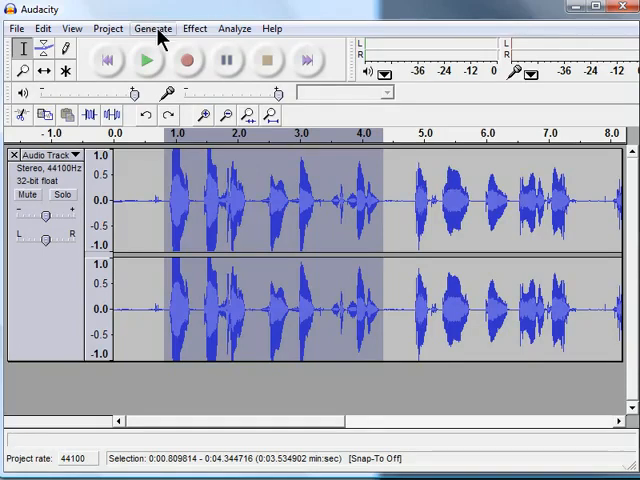
left_click(153, 27)
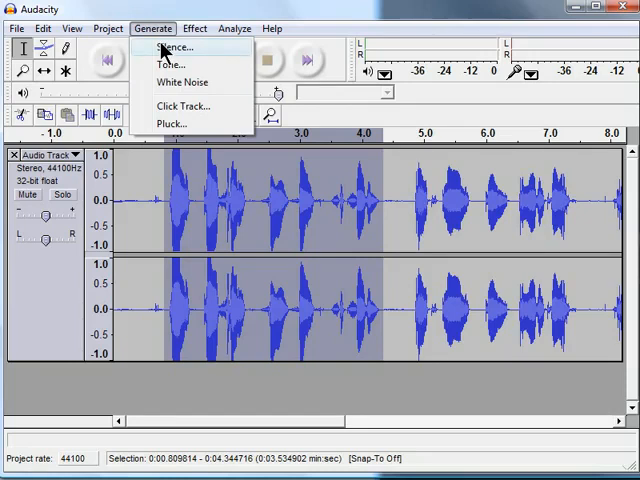
left_click(174, 47)
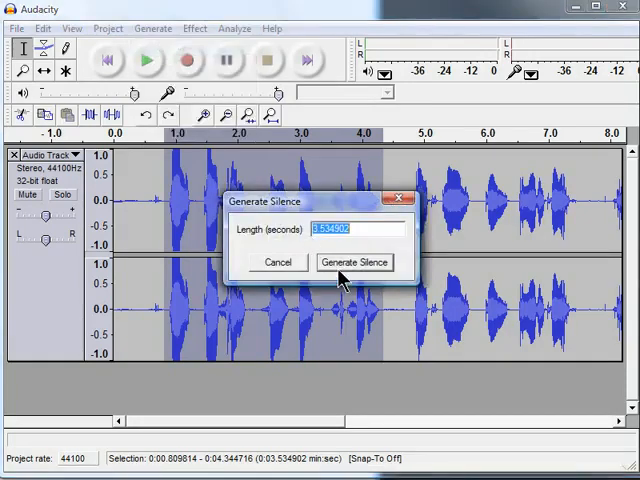
left_click(354, 261)
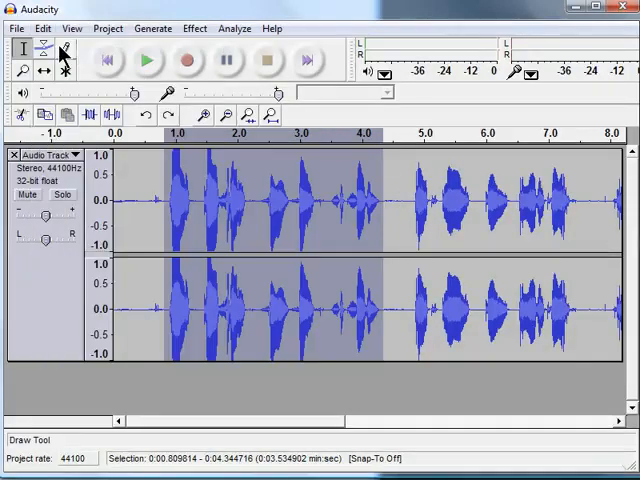
left_click(153, 27)
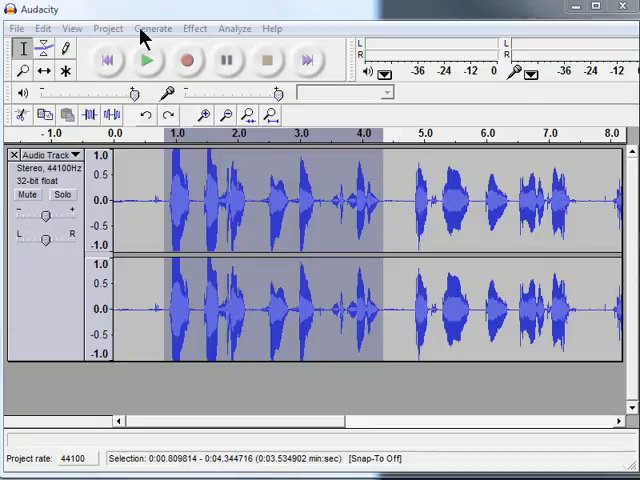
left_click(153, 27)
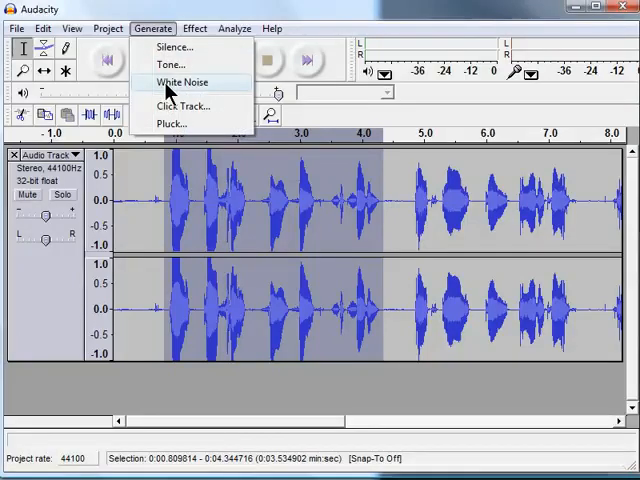
left_click(181, 82)
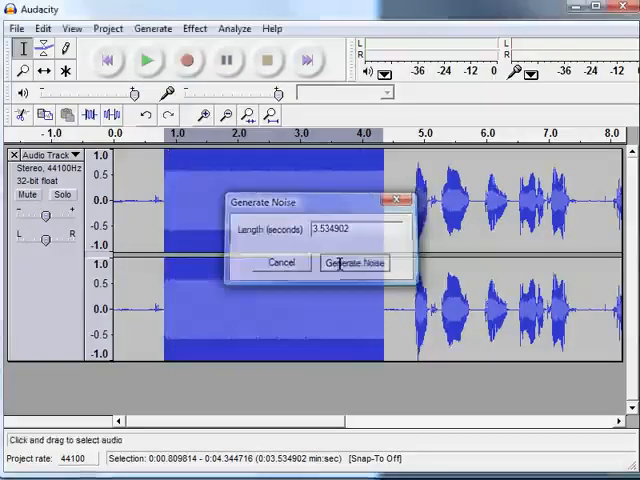
left_click(347, 262)
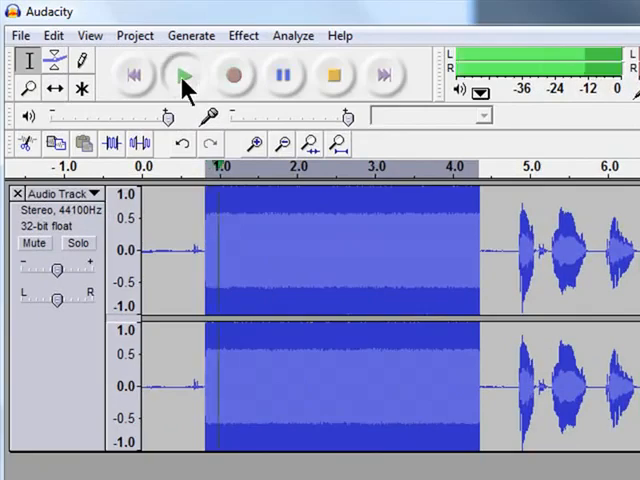
left_click(183, 75)
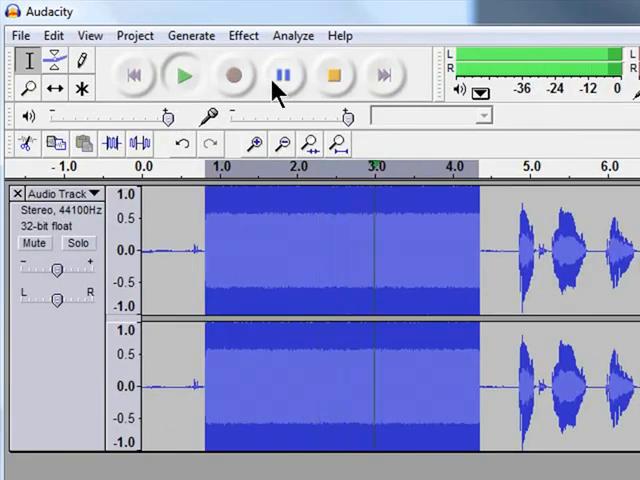
left_click(333, 75)
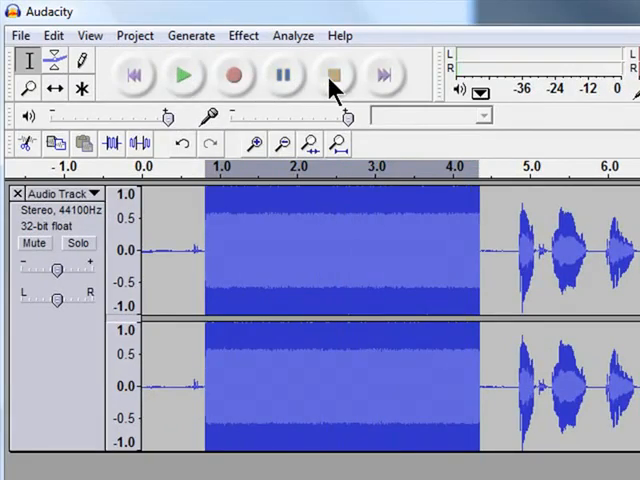
left_click(53, 35)
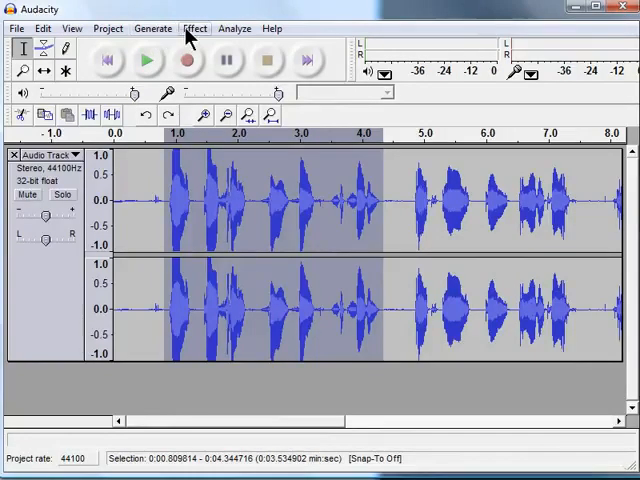
Step: Apply Change Speed with a 117.5 percent change to the selected speech
left_click(195, 27)
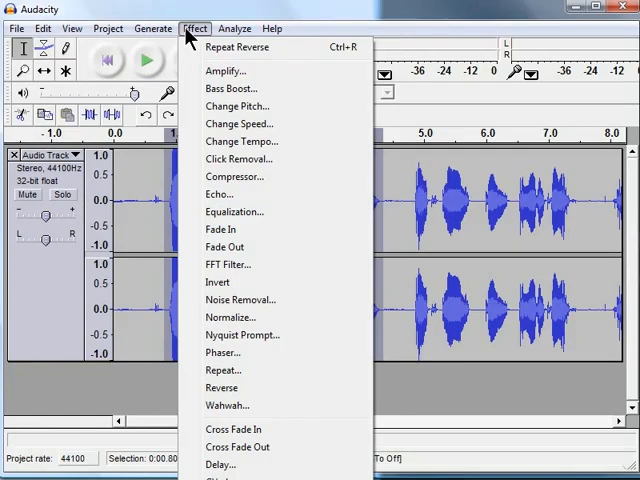
mouse_move(238, 123)
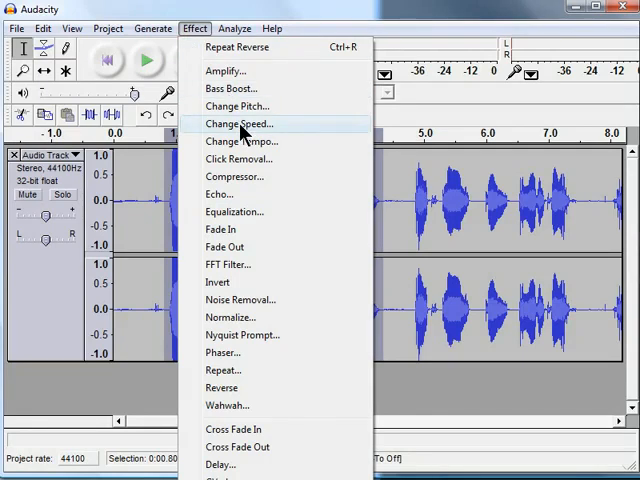
left_click(237, 123)
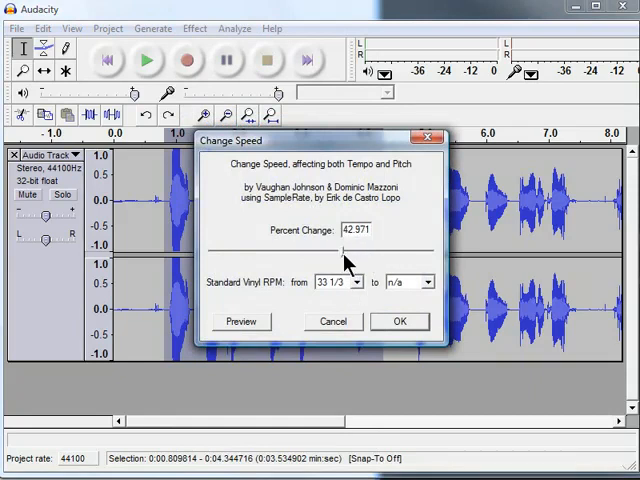
left_click_drag(345, 245, 375, 245)
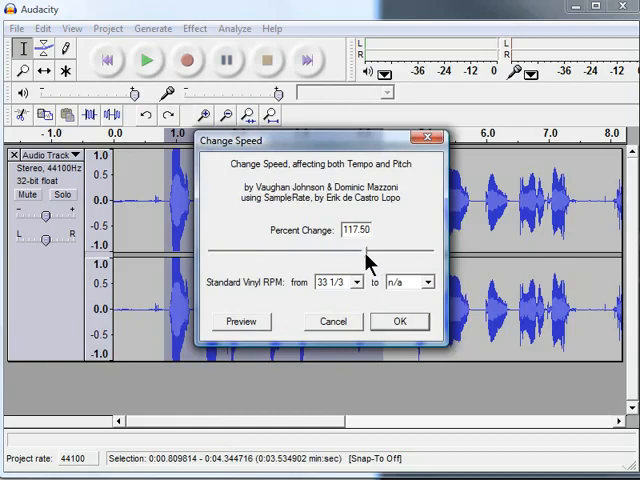
mouse_move(368, 265)
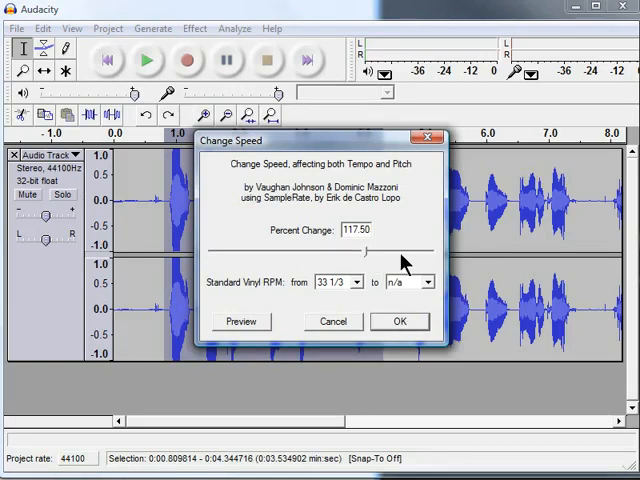
left_click(398, 321)
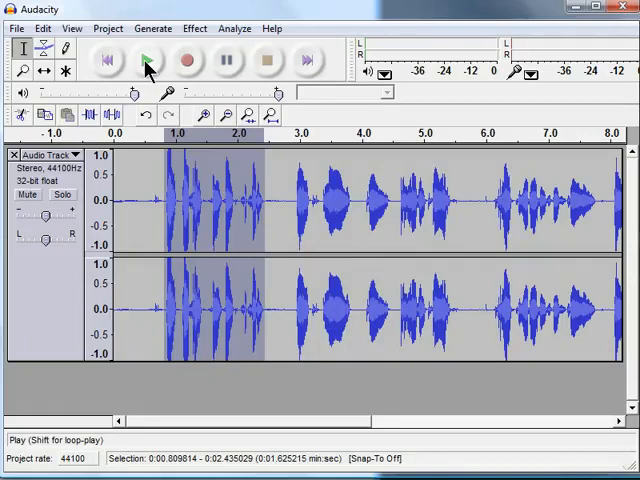
Step: Play and stop the sped-up speech twice, then undo Change Speed
left_click(148, 60)
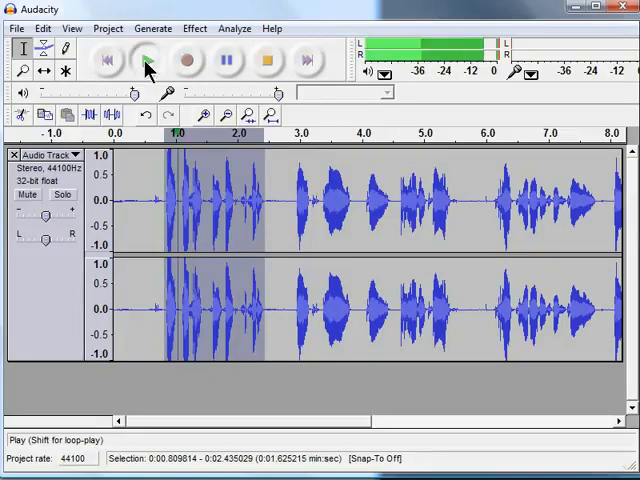
left_click(265, 60)
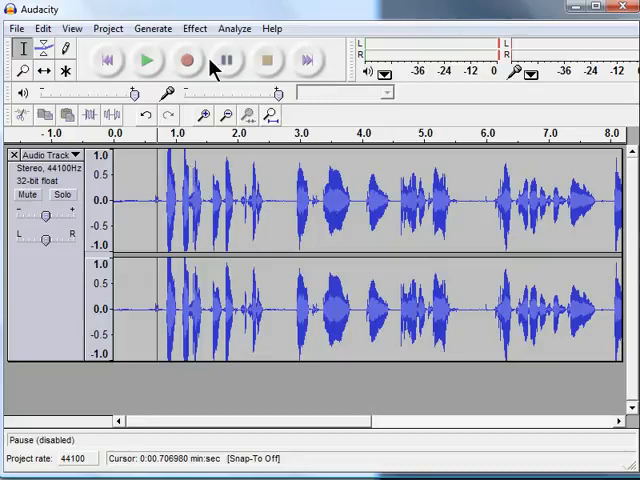
left_click(146, 60)
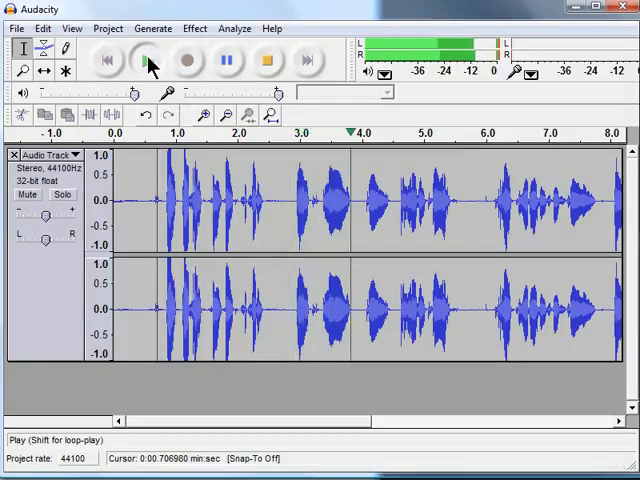
left_click(266, 61)
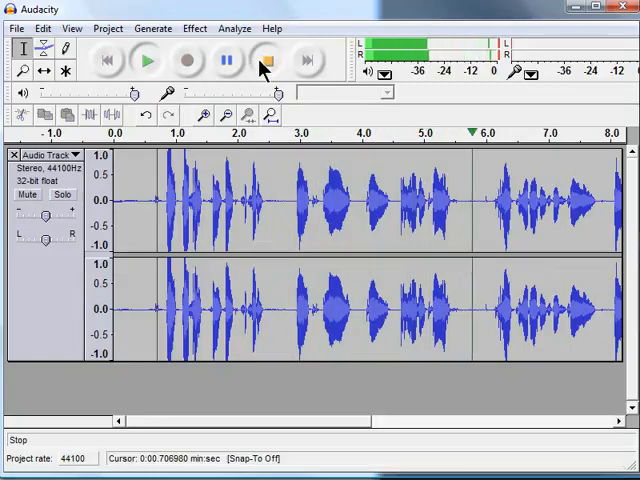
left_click(42, 27)
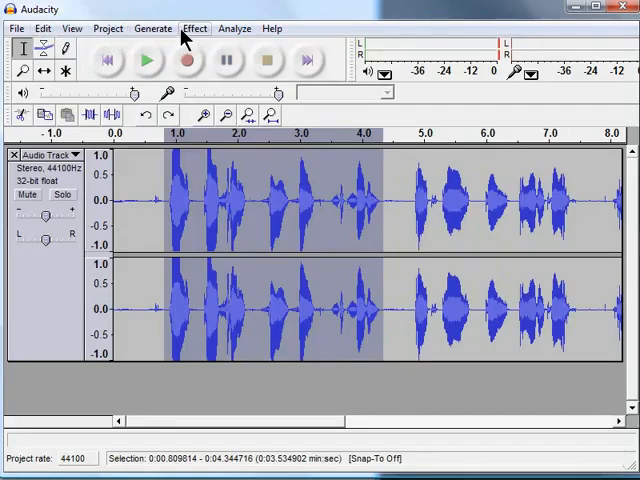
Step: Lower the selection's pitch by 5.93 semitones (-29%) and play it back
left_click(194, 28)
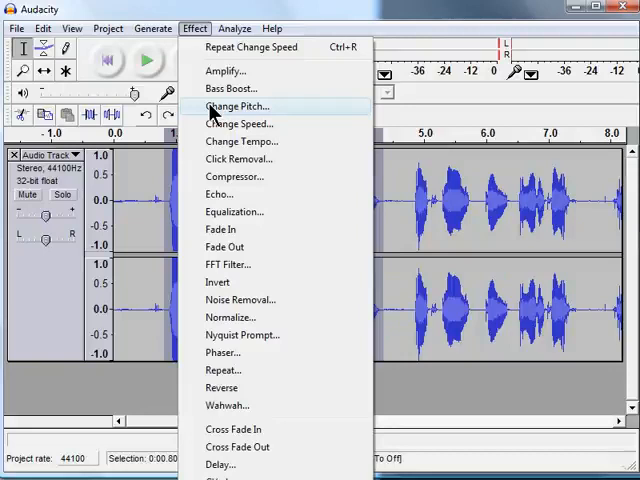
left_click(235, 106)
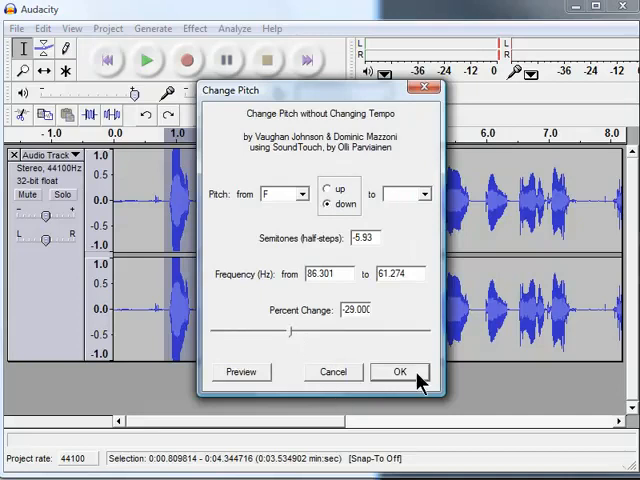
left_click(396, 371)
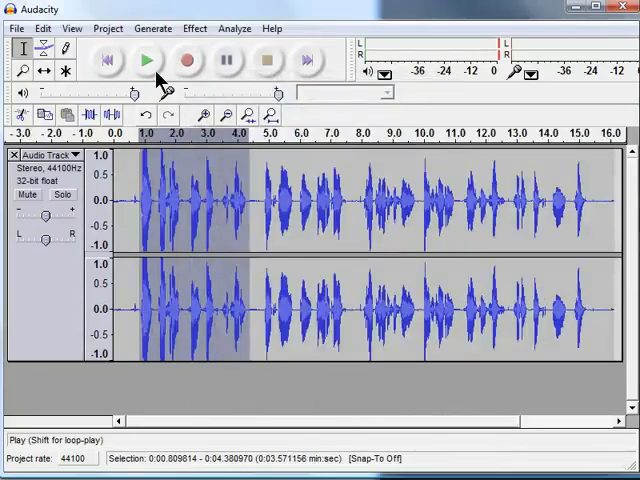
left_click(147, 60)
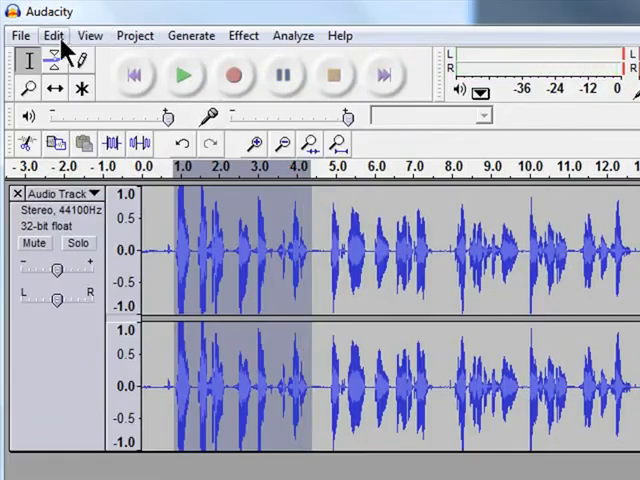
left_click(243, 35)
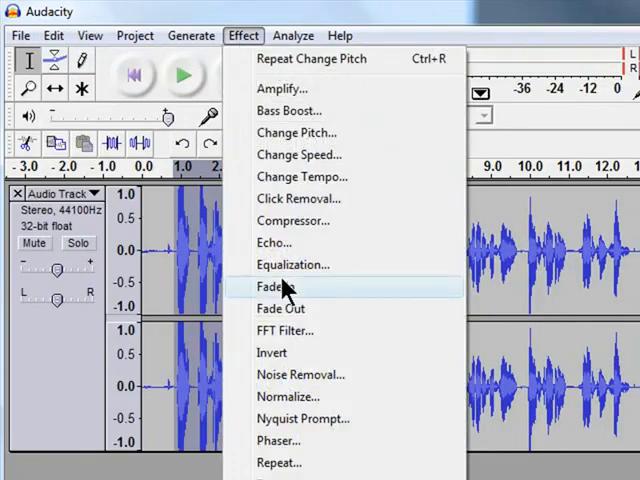
mouse_move(281, 308)
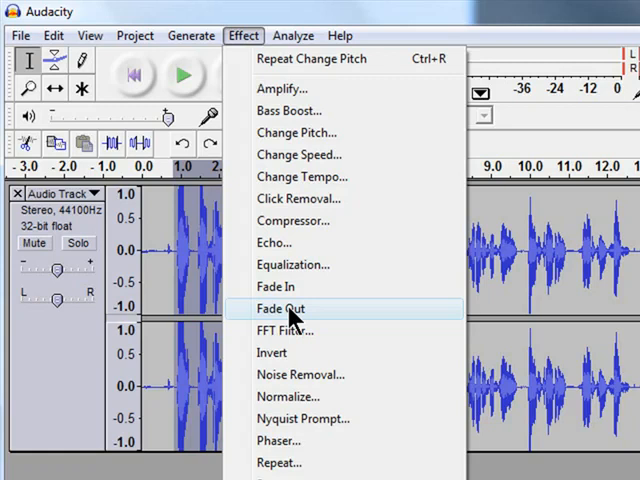
mouse_move(290, 287)
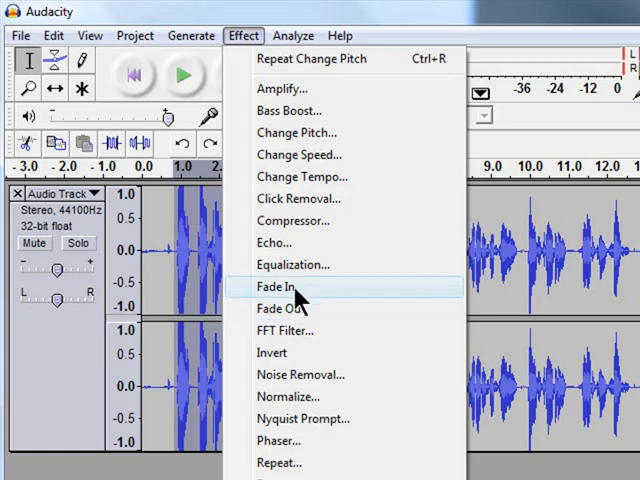
left_click(277, 287)
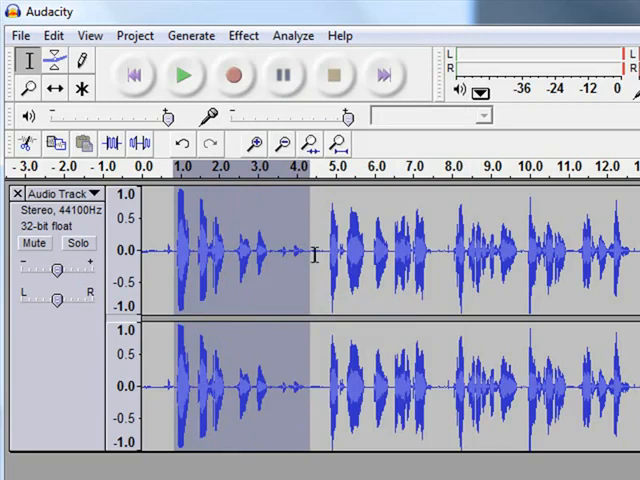
left_click(183, 75)
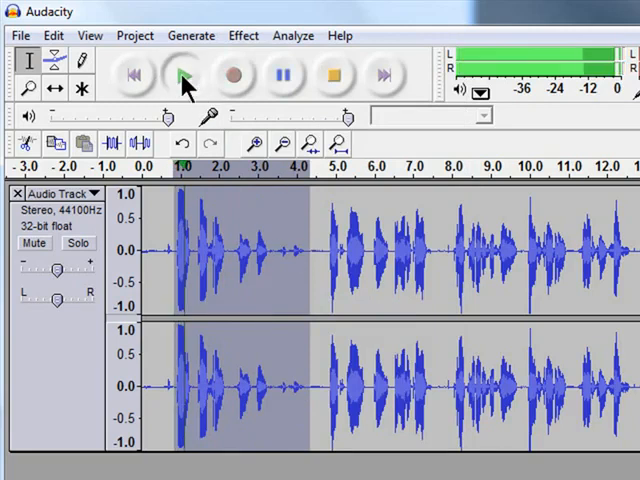
left_click(183, 75)
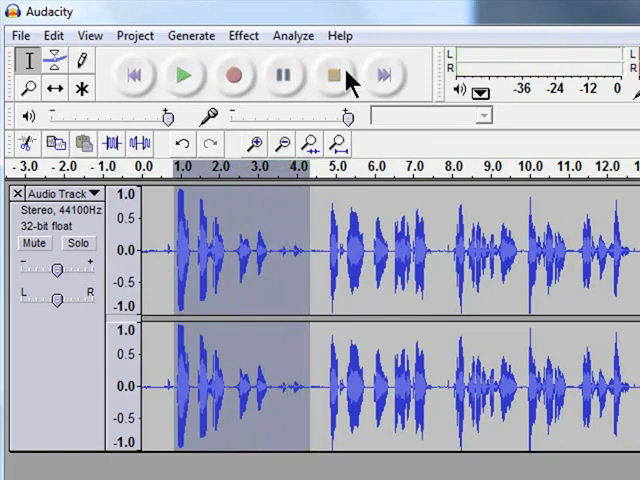
left_click(53, 35)
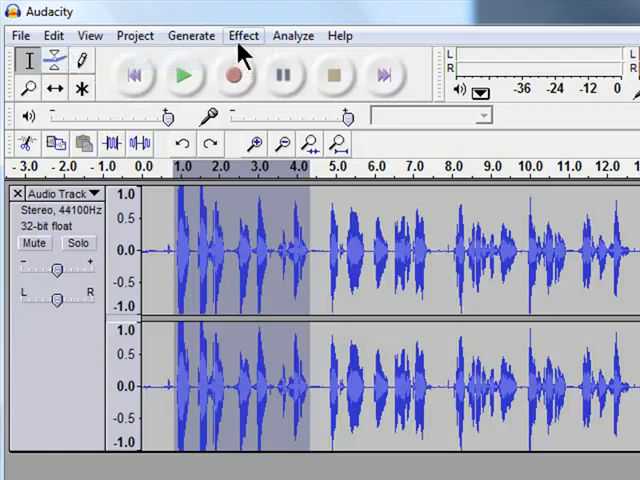
left_click(243, 35)
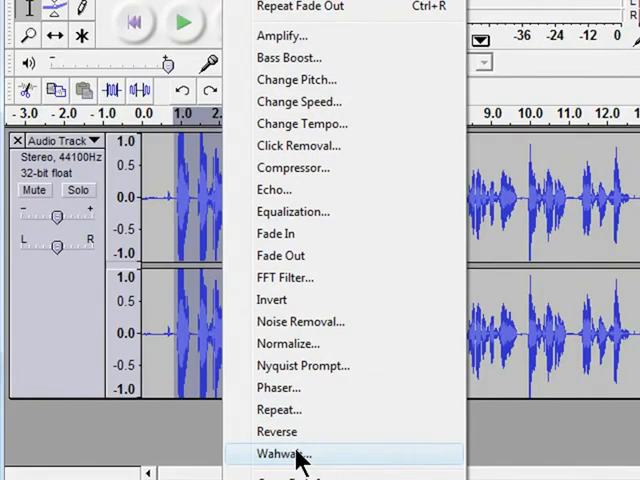
mouse_move(290, 431)
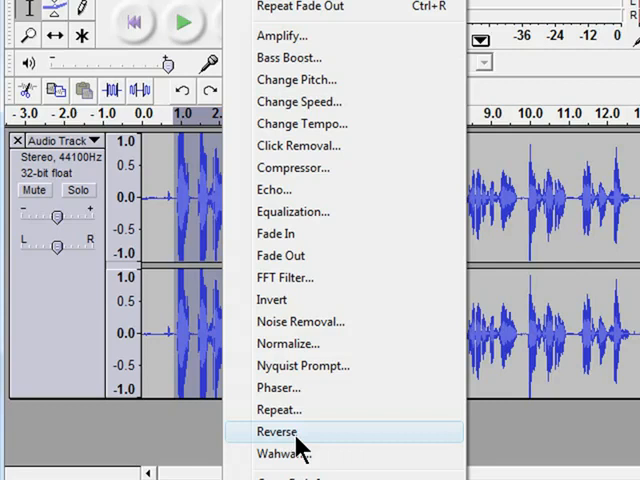
Step: Reverse the 0.8–4.3 second selection and play the reversed audio
left_click(277, 431)
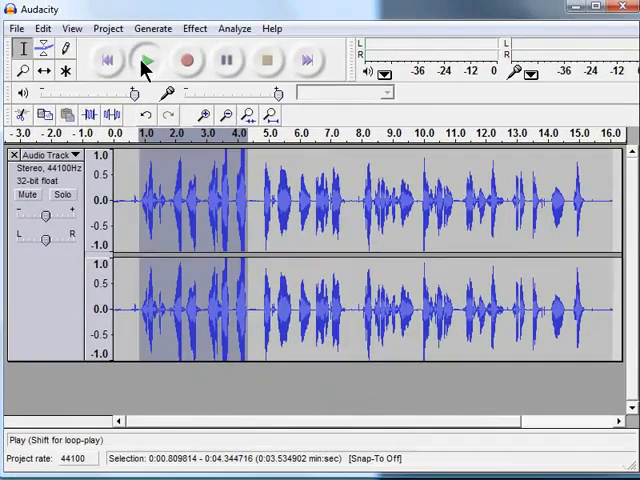
left_click(184, 74)
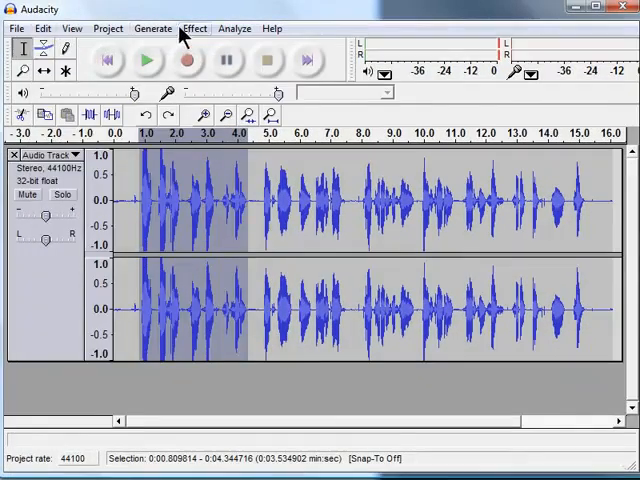
left_click(194, 28)
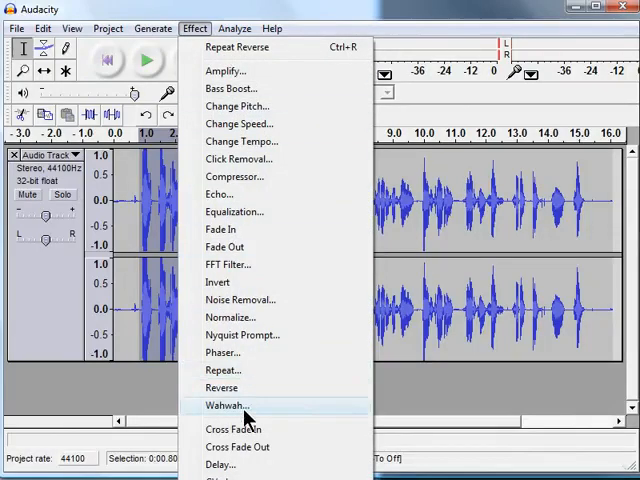
mouse_move(480, 225)
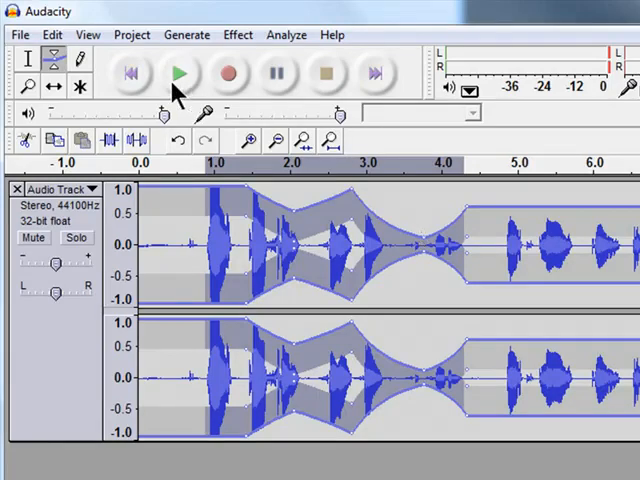
Step: Play back the speech with its reshaped volume envelope
left_click(179, 72)
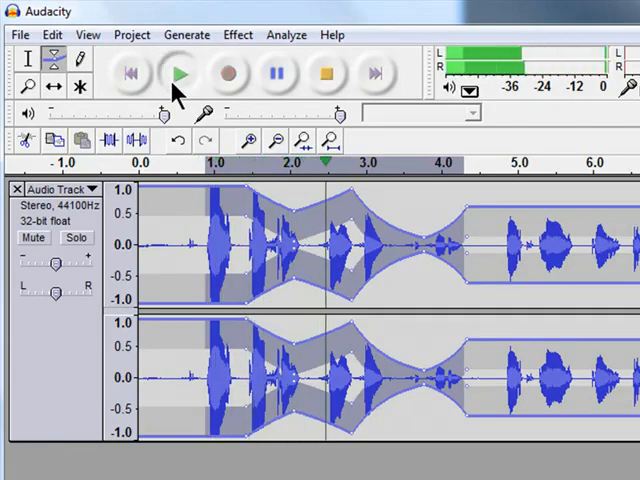
left_click(179, 72)
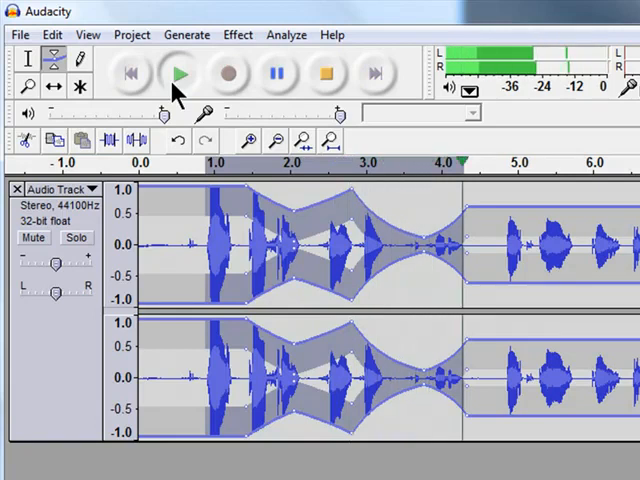
left_click(179, 72)
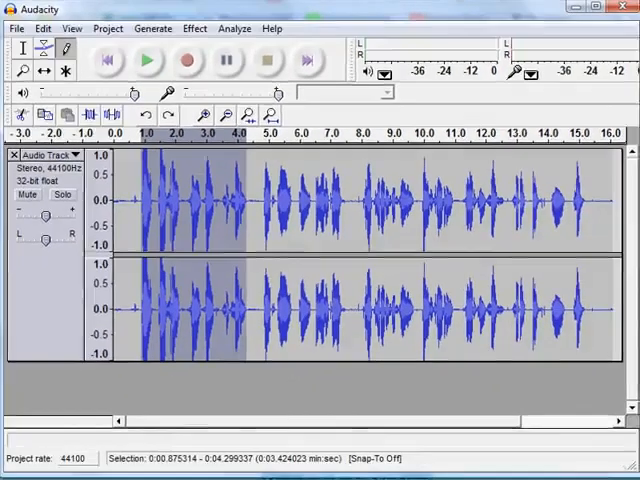
left_click(271, 27)
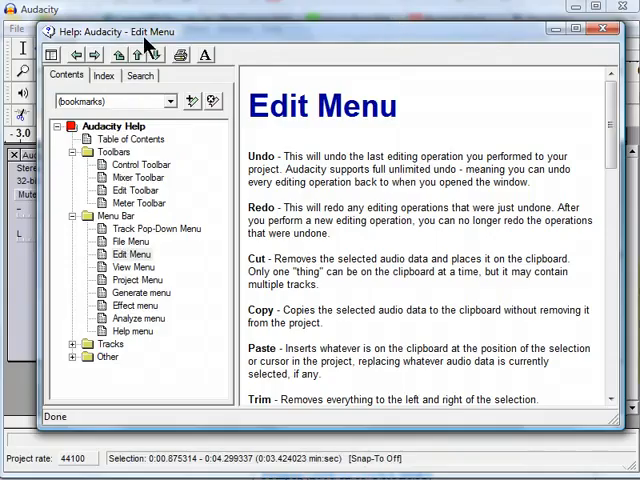
mouse_move(94, 148)
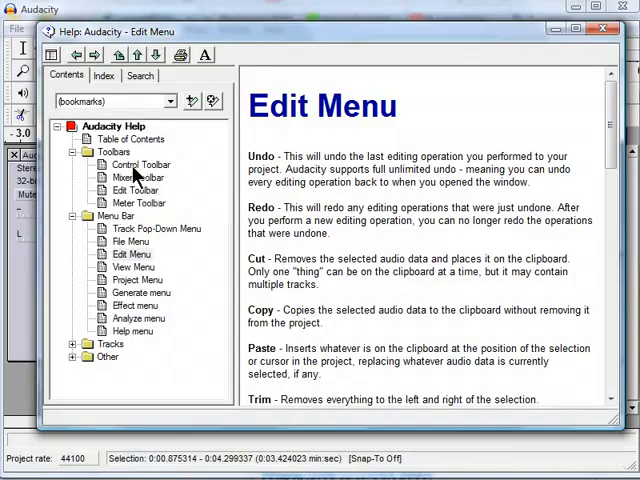
left_click(141, 164)
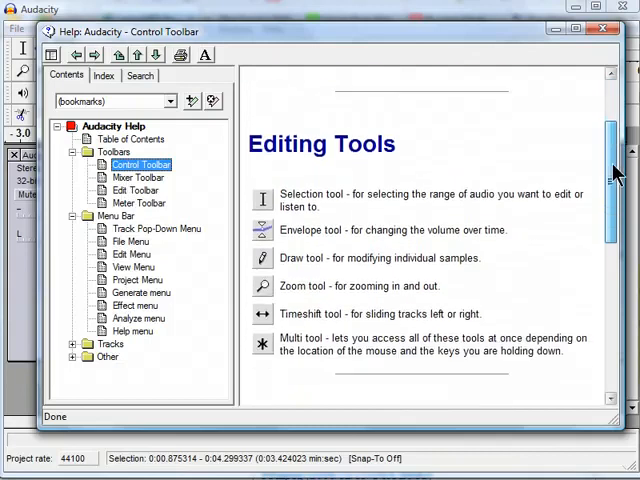
left_click(140, 177)
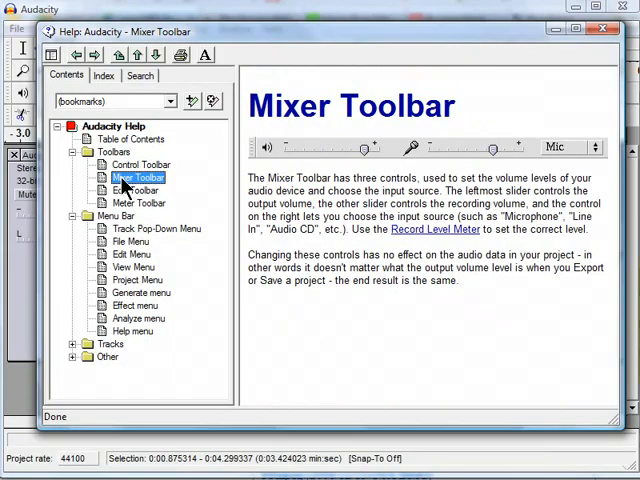
left_click(140, 164)
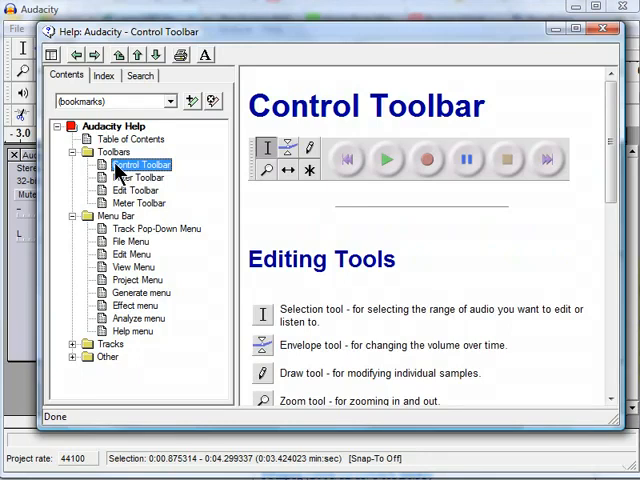
mouse_move(399, 86)
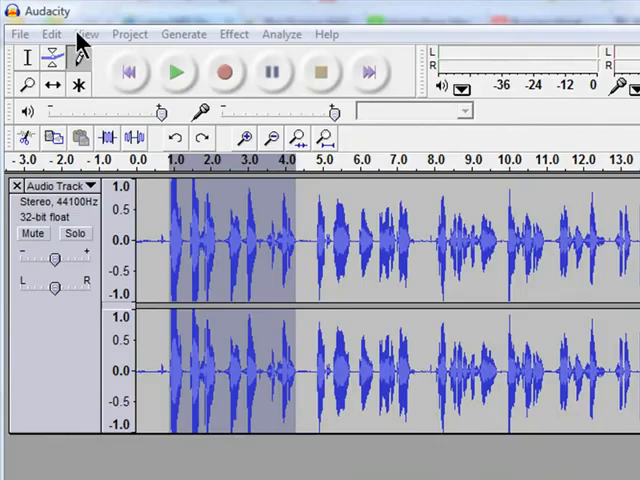
Step: In Preferences, view Quality, then browse MP3 bit rates under File Formats, keeping 128
left_click(51, 33)
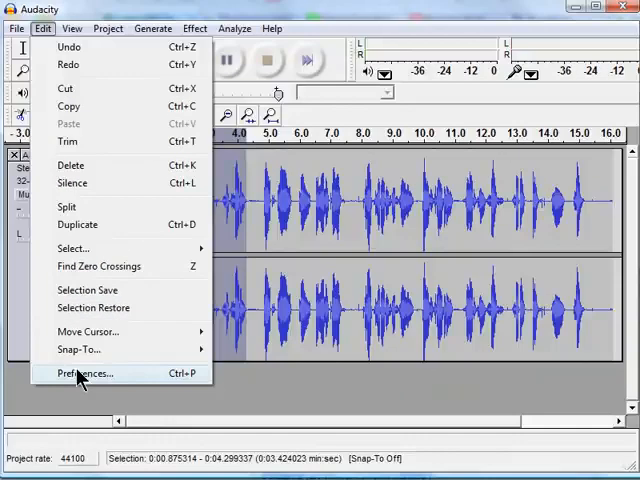
left_click(86, 373)
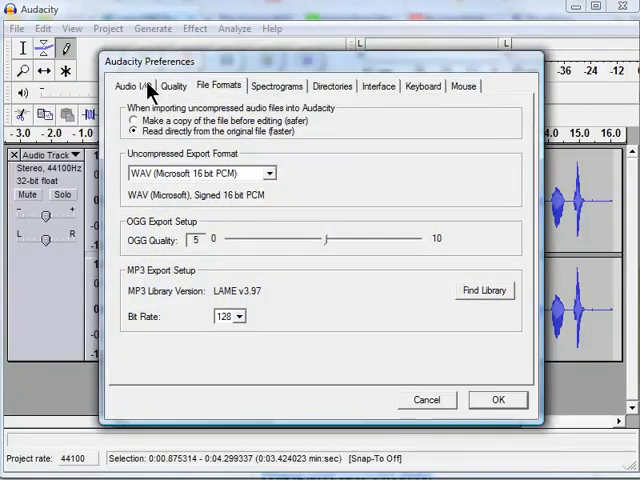
left_click(174, 86)
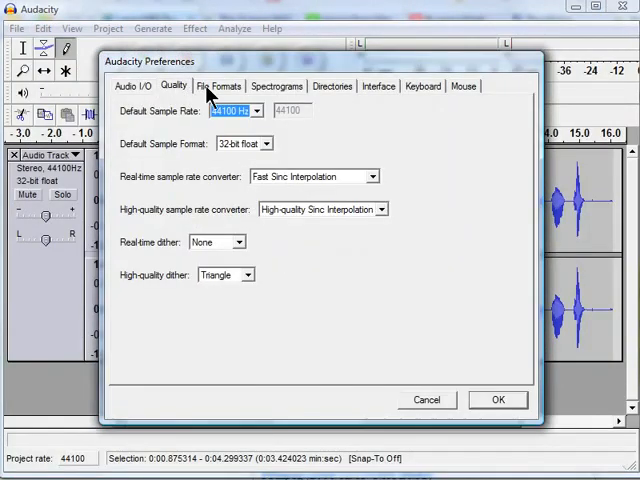
left_click(218, 86)
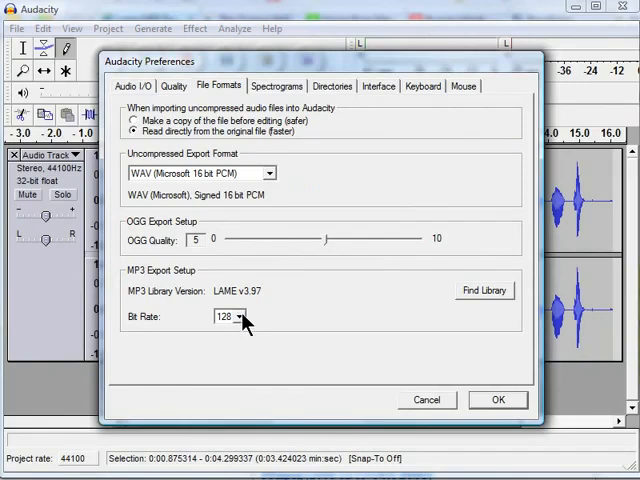
left_click(239, 317)
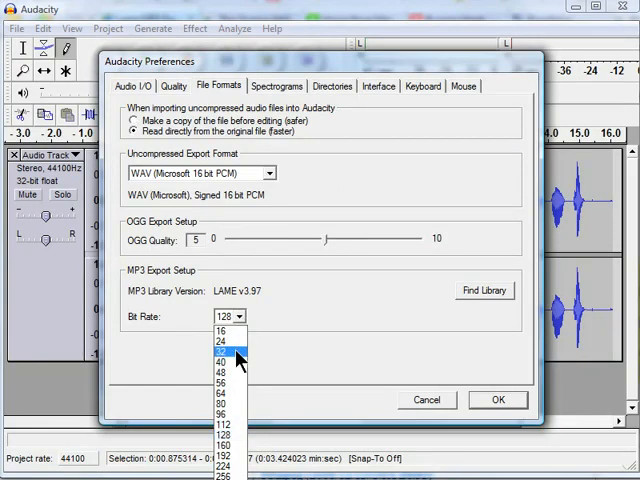
mouse_move(222, 440)
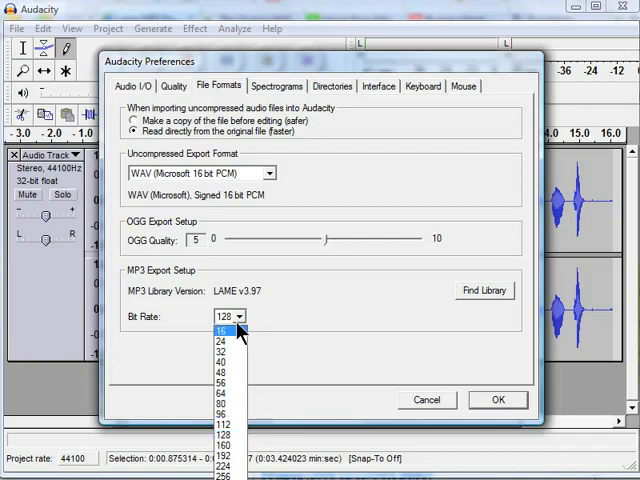
mouse_move(300, 320)
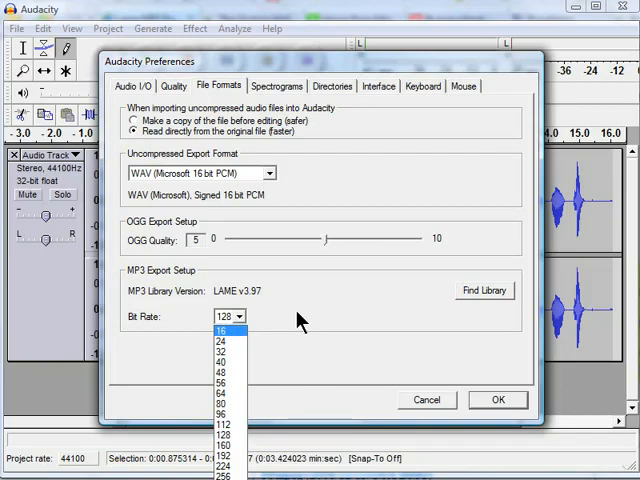
mouse_move(222, 359)
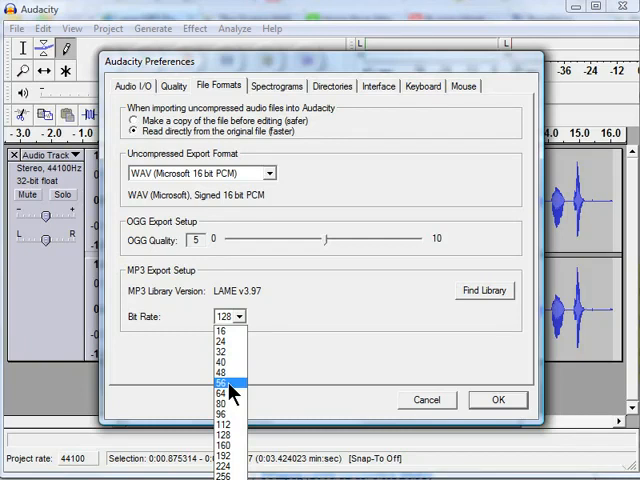
left_click(225, 316)
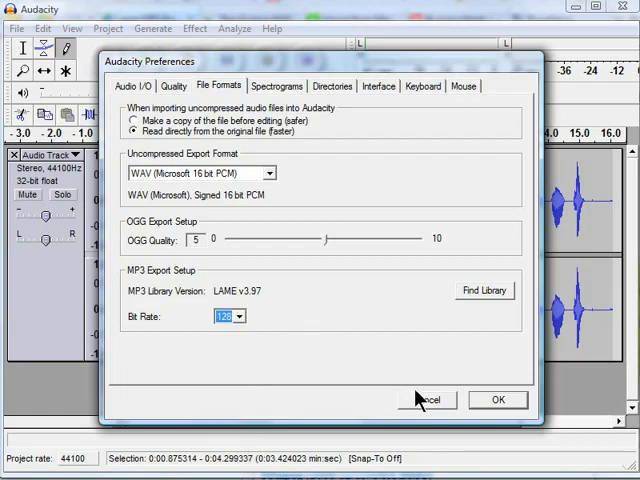